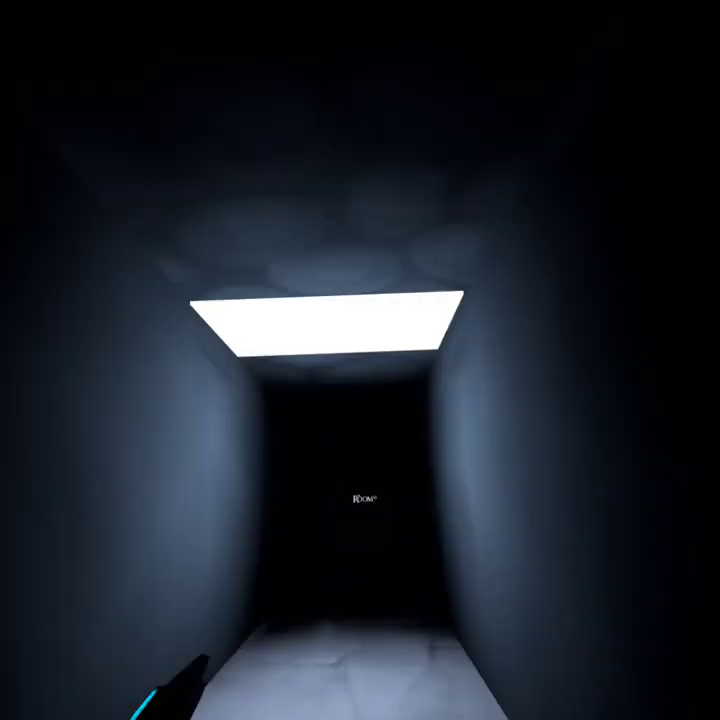
key(w)
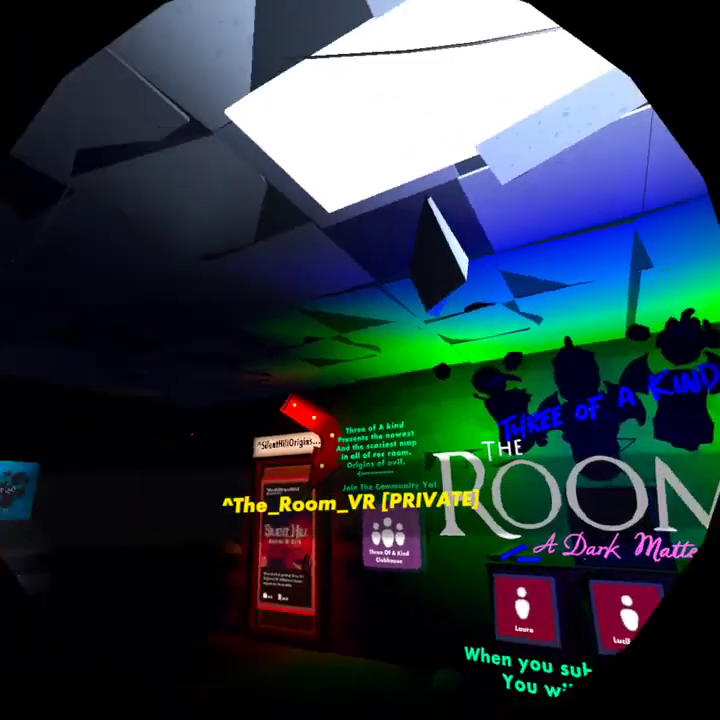
mouse_move(360, 360)
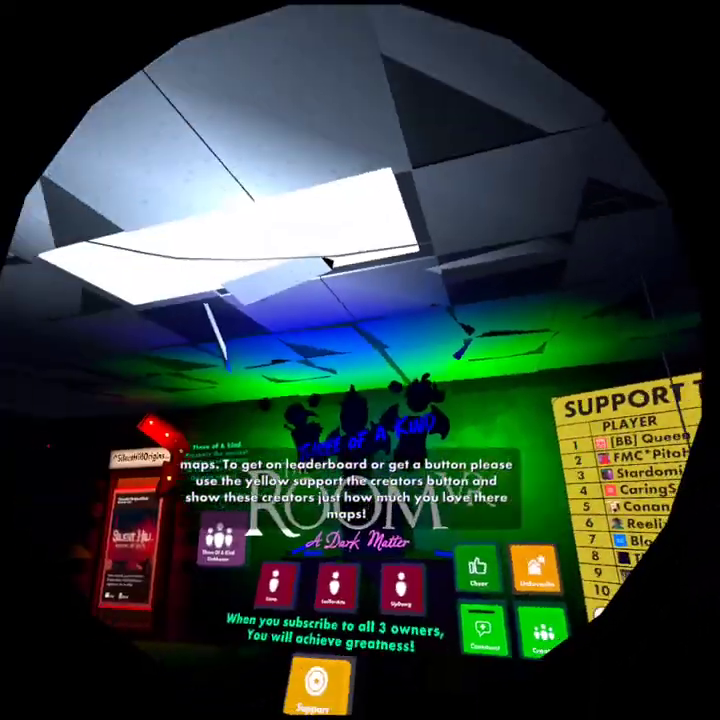
mouse_move(360, 360)
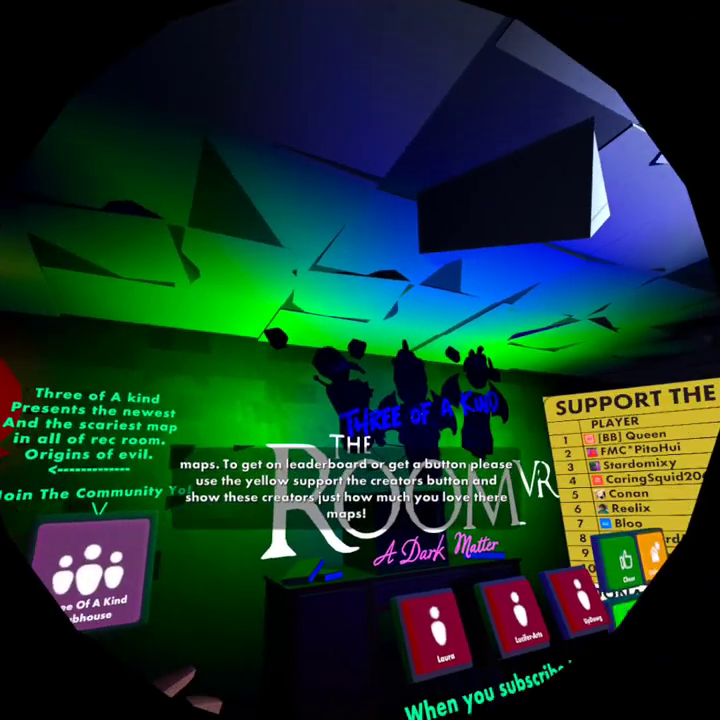